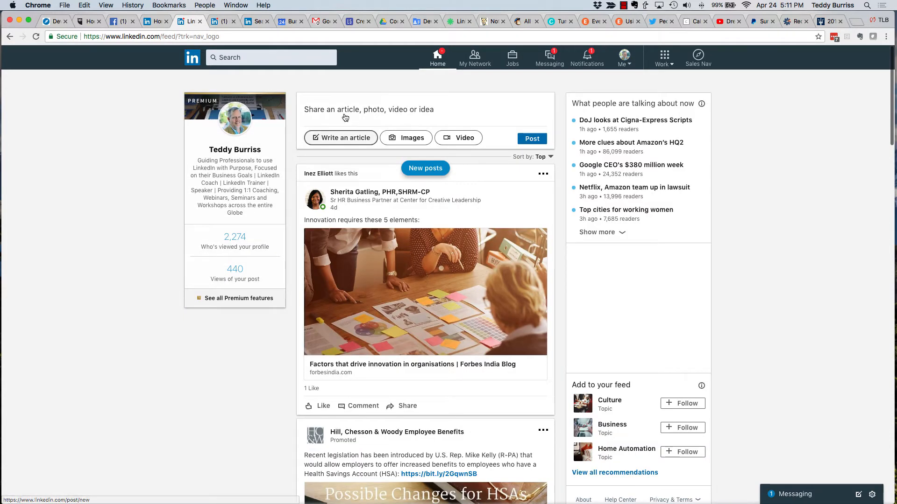
Write the post text "This is a test for a video I am posting. WHY!" and select WHY!!!
{"action": "type", "text": "This is a test for a video I am posting. WHY!!!"}
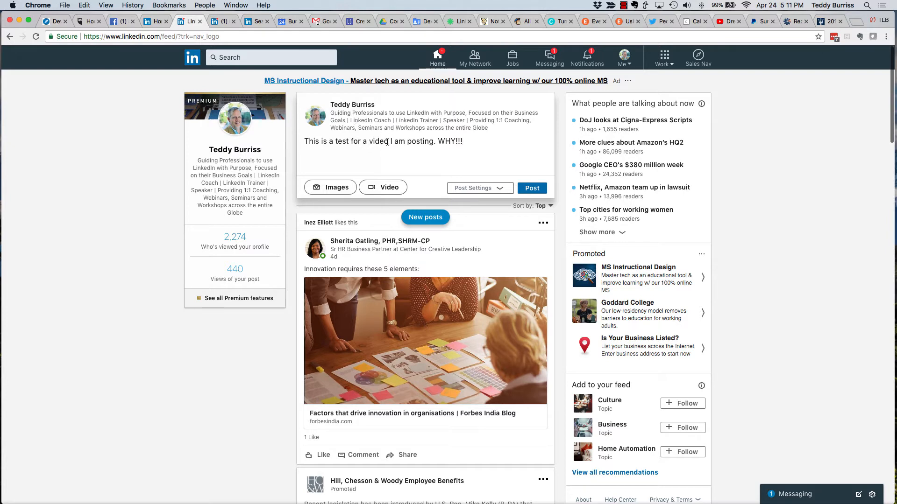
{"action": "double_click", "coordinate": [449, 141]}
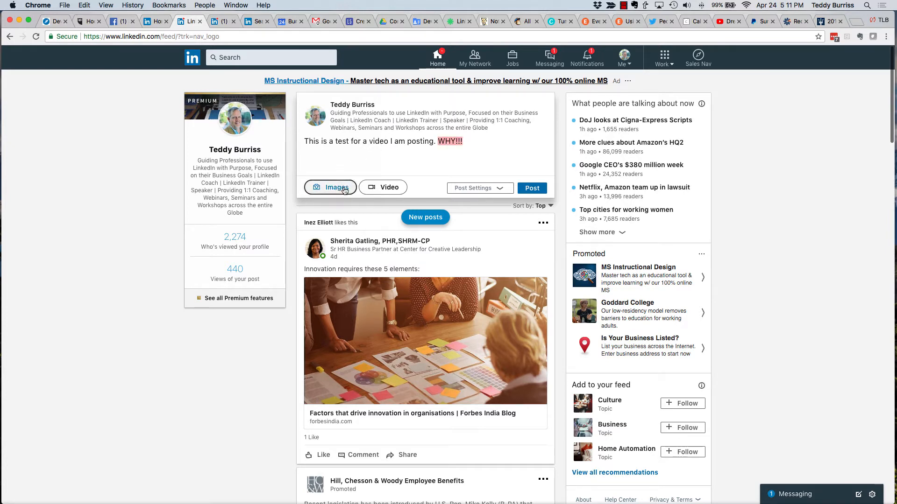
Attach the arrows-and-gears image, add the link tlburriss.eventbrite.com, and select the post text
{"action": "left_click", "coordinate": [331, 187]}
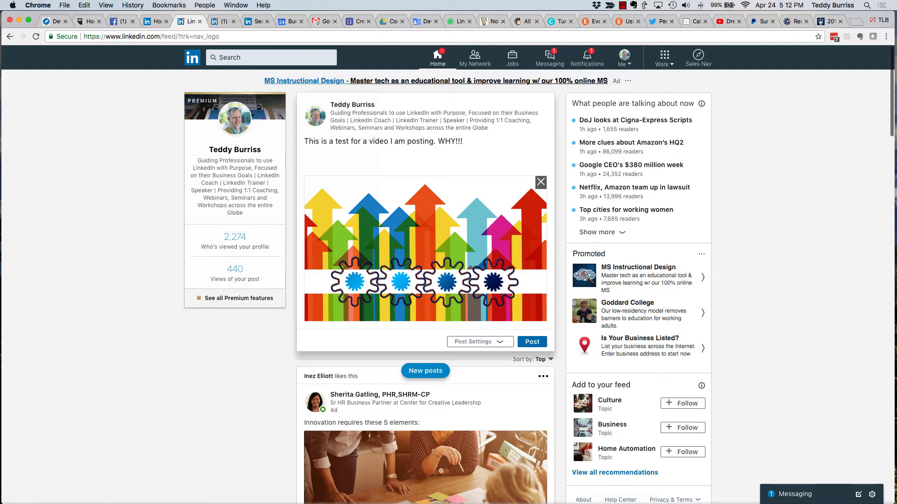
{"action": "type", "text": "tlburriss."}
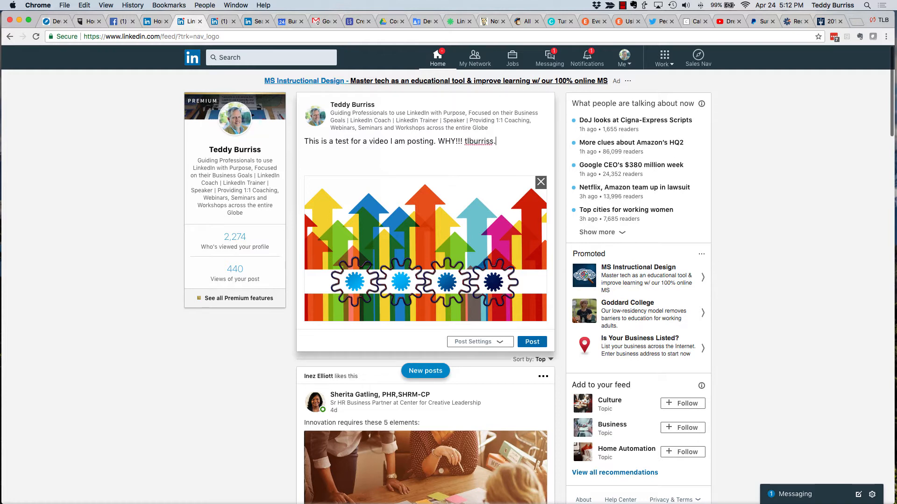
{"action": "type", "text": "eventbrite.com"}
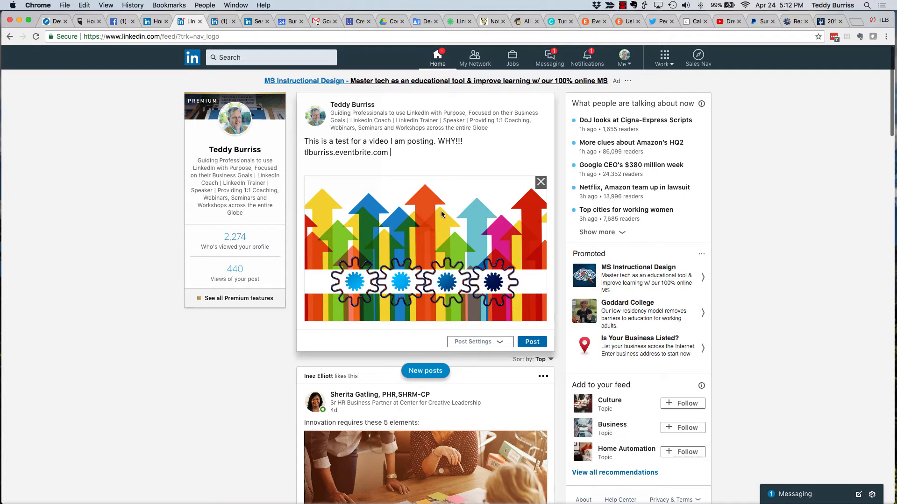
{"action": "left_click_drag", "start_coordinate": [333, 141], "coordinate": [388, 152]}
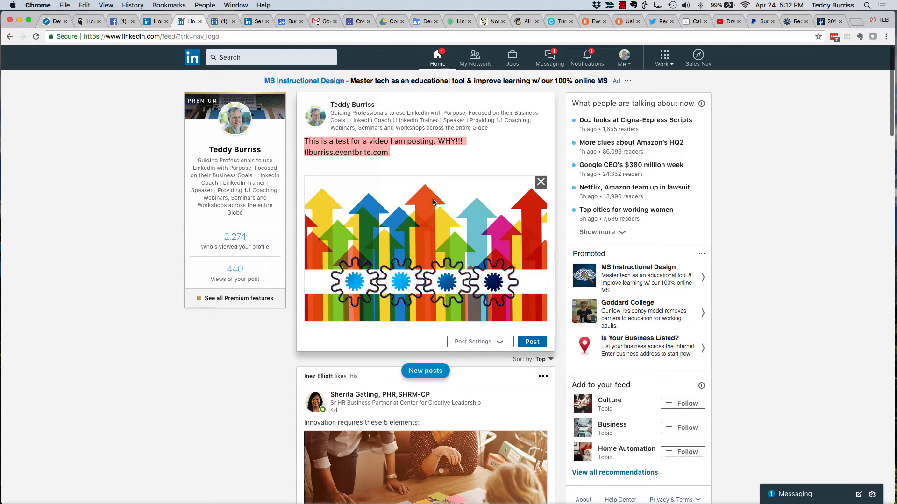
Publish the post and copy its link from the post's ••• menu
{"action": "left_click", "coordinate": [531, 342]}
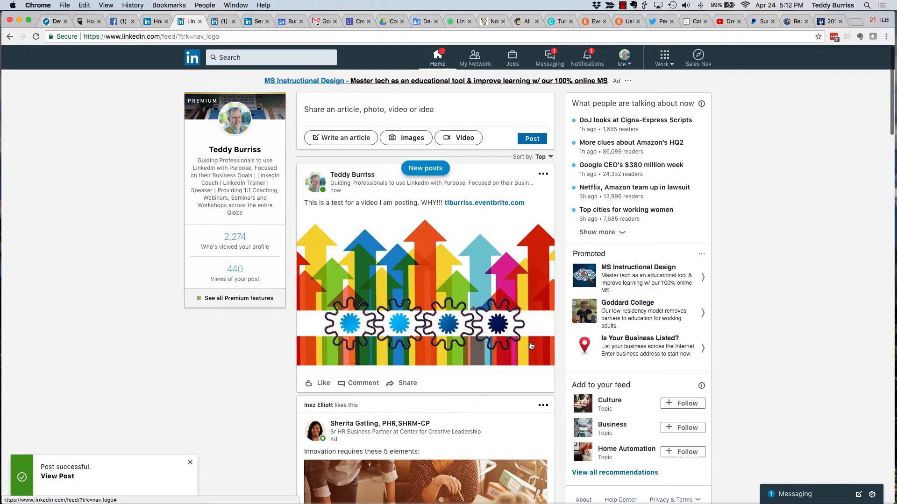
{"action": "mouse_move", "coordinate": [264, 354]}
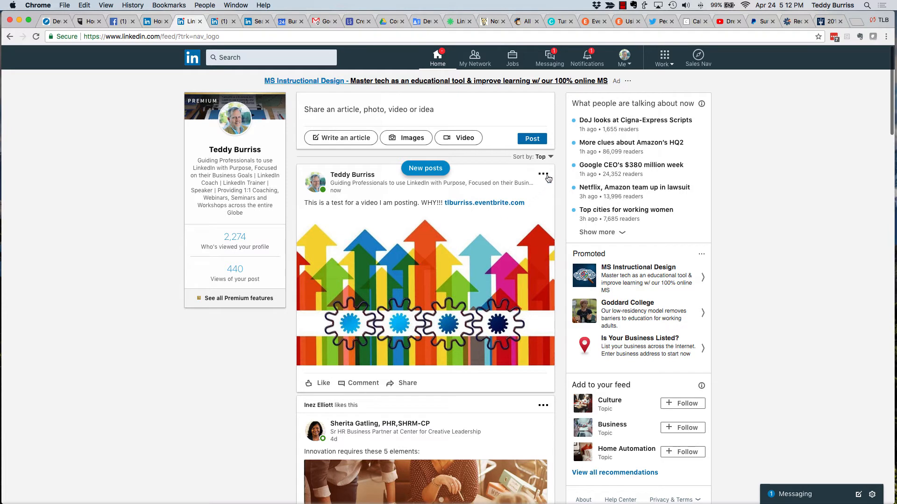
{"action": "mouse_move", "coordinate": [545, 176]}
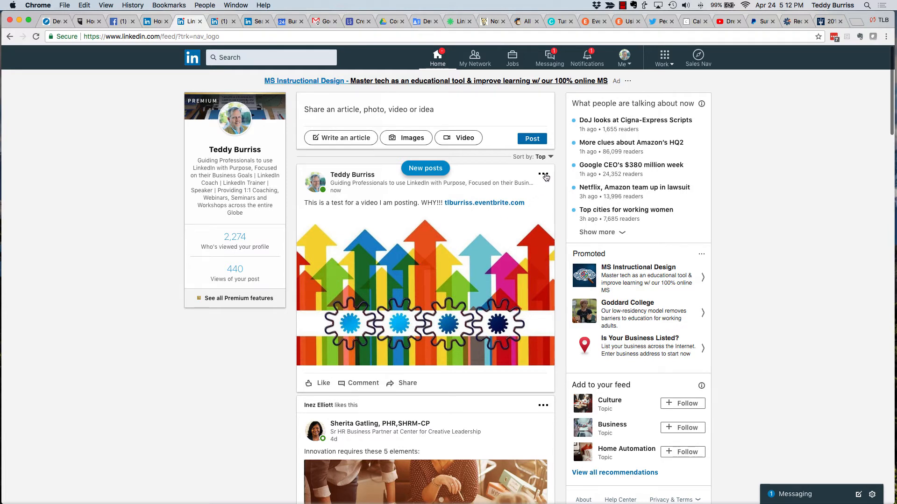
{"action": "left_click", "coordinate": [542, 173]}
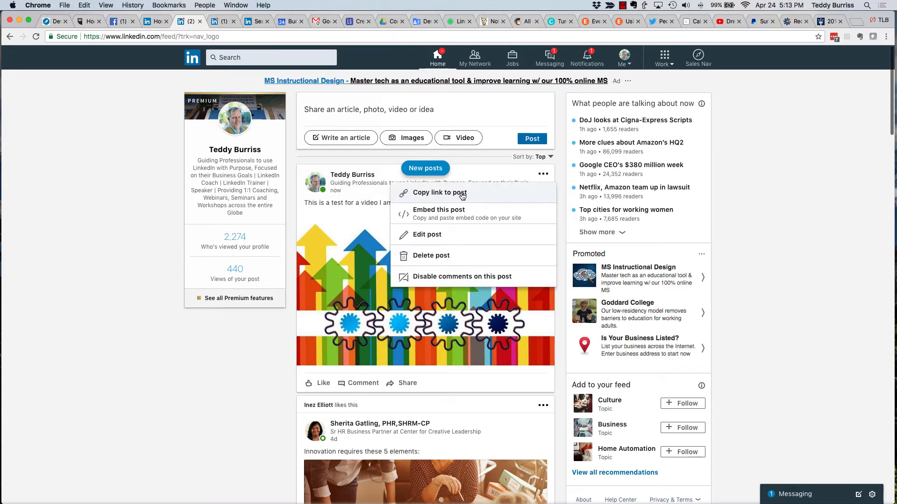
{"action": "left_click", "coordinate": [440, 193]}
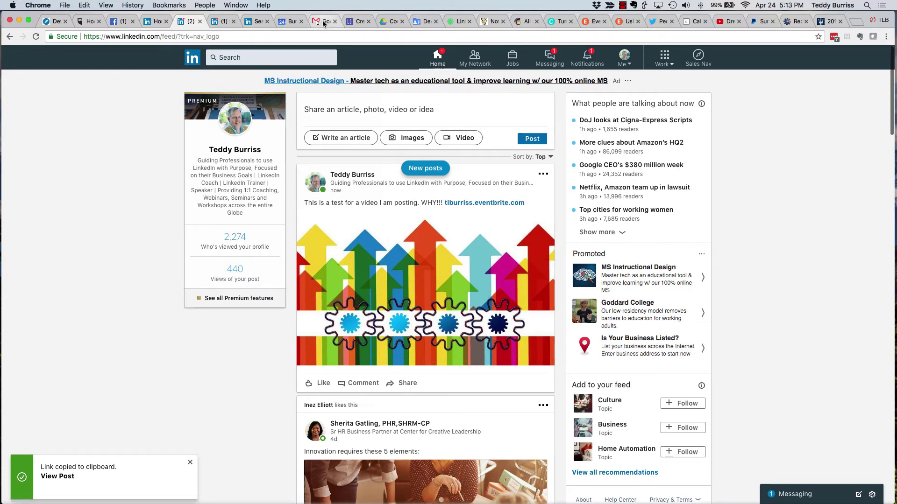
In the Gmail draft, type the request to share the link on LinkedIn Newsfeed or by email
{"action": "left_click", "coordinate": [324, 21]}
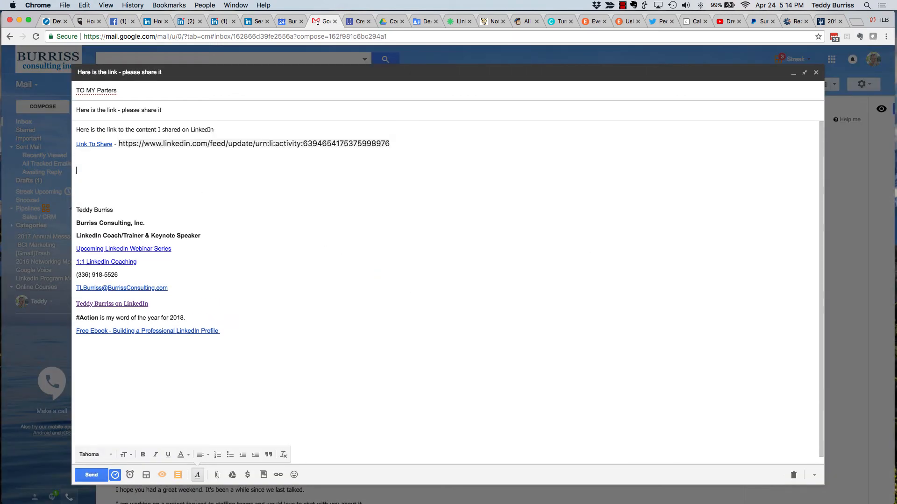
{"action": "type", "text": "Please go to this link and shre it on your LinkedIn Newsfeed or even in emails to relevant individuals."}
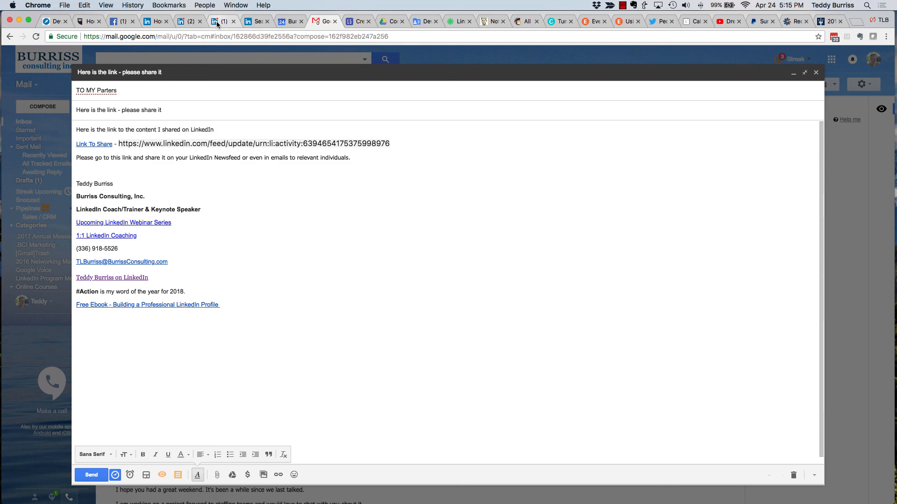
Return to the LinkedIn feed and open the published test post's ••• options menu
{"action": "left_click", "coordinate": [185, 21]}
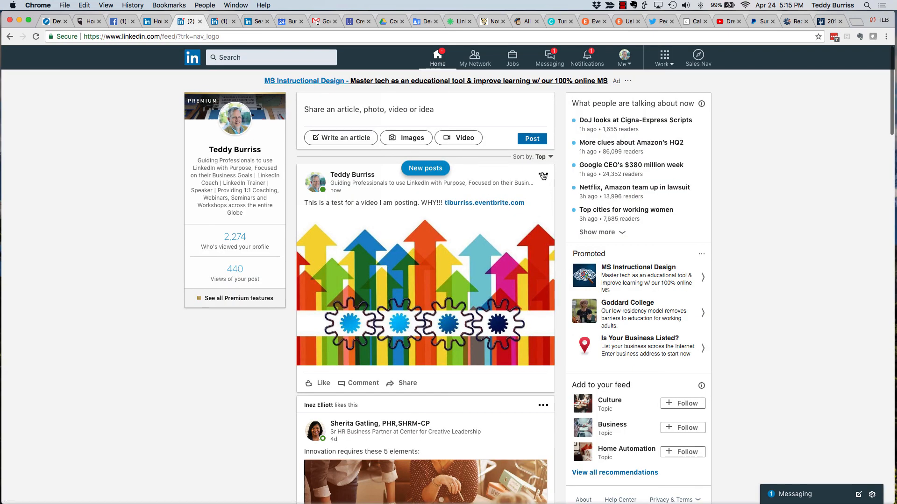
{"action": "left_click", "coordinate": [542, 174]}
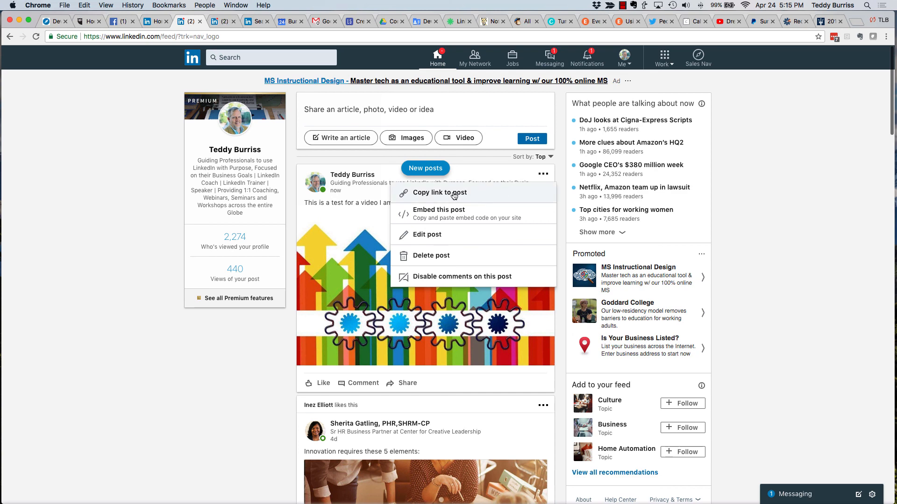